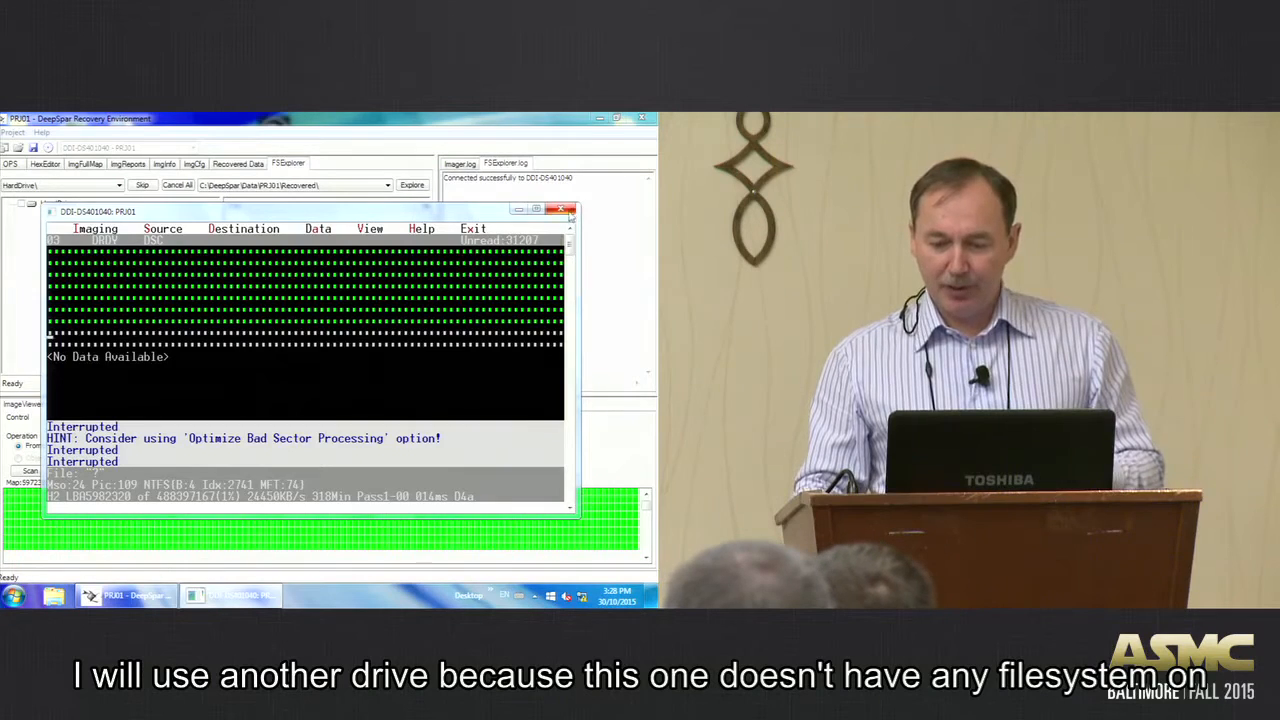
Exit the DDI Terminal window and return to the FSExplorer view.
left_click(560, 210)
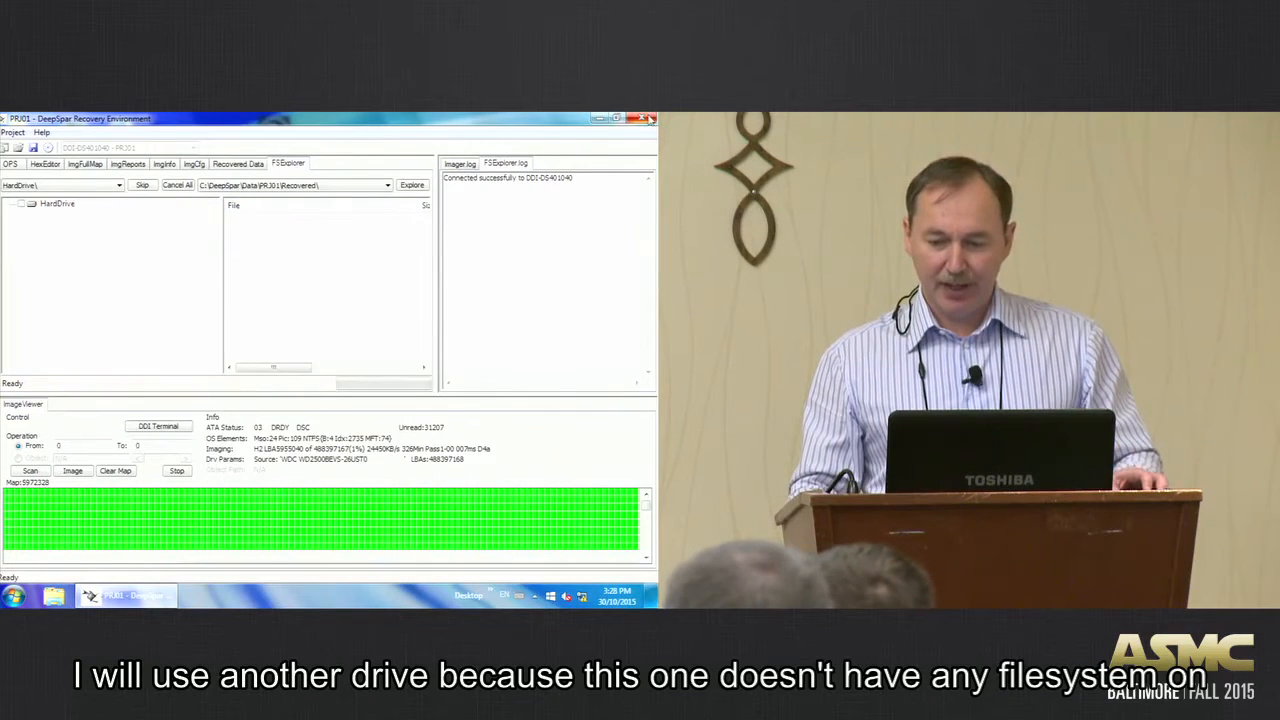
left_click(128, 164)
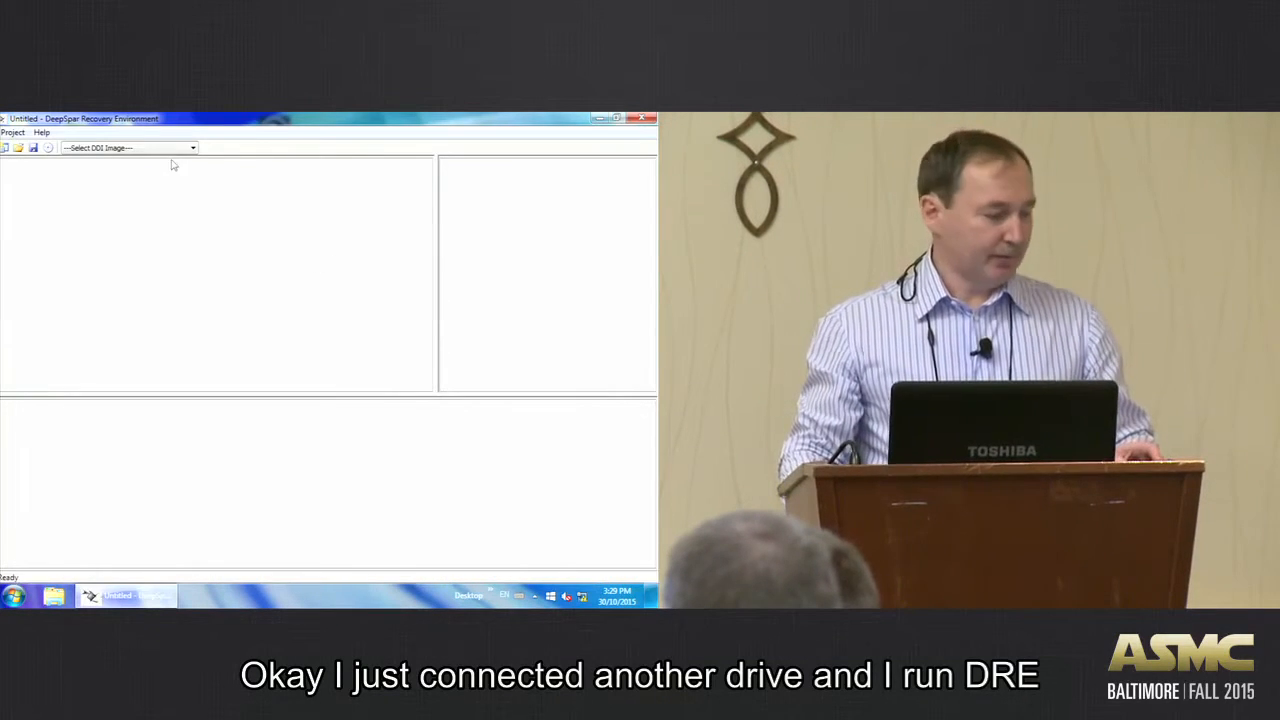
mouse_move(232, 130)
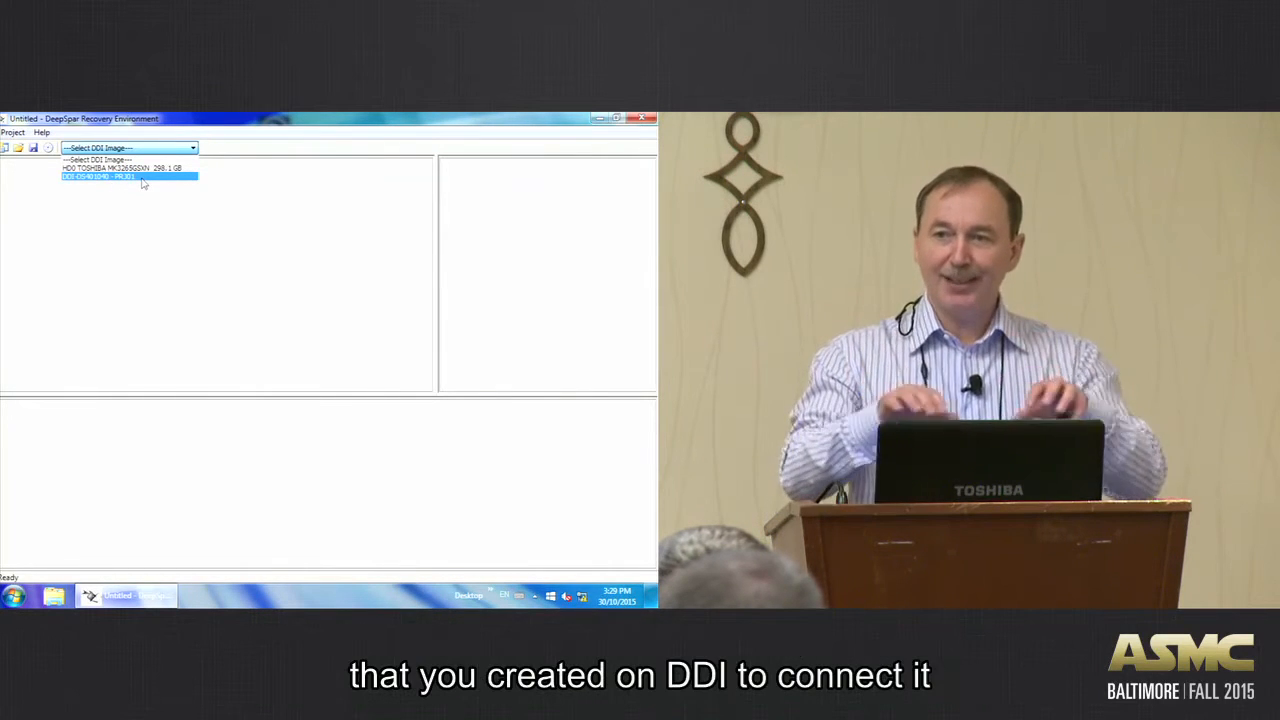
mouse_move(204, 188)
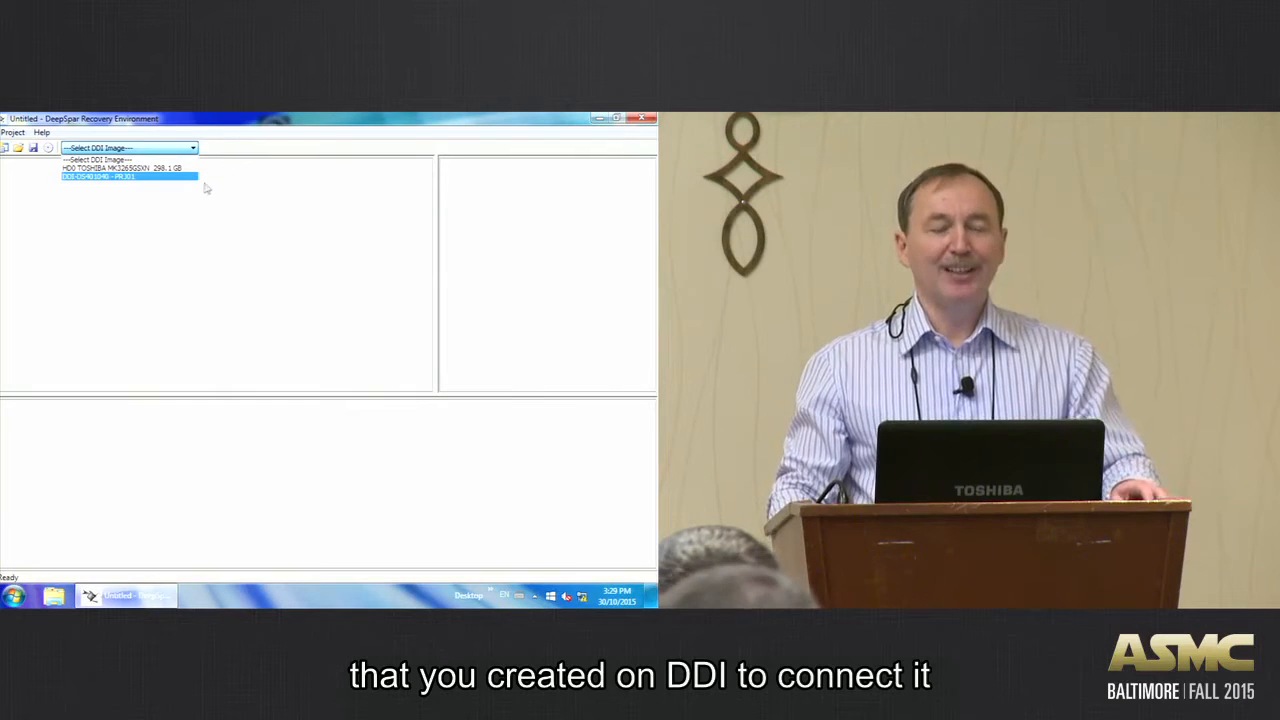
mouse_move(148, 184)
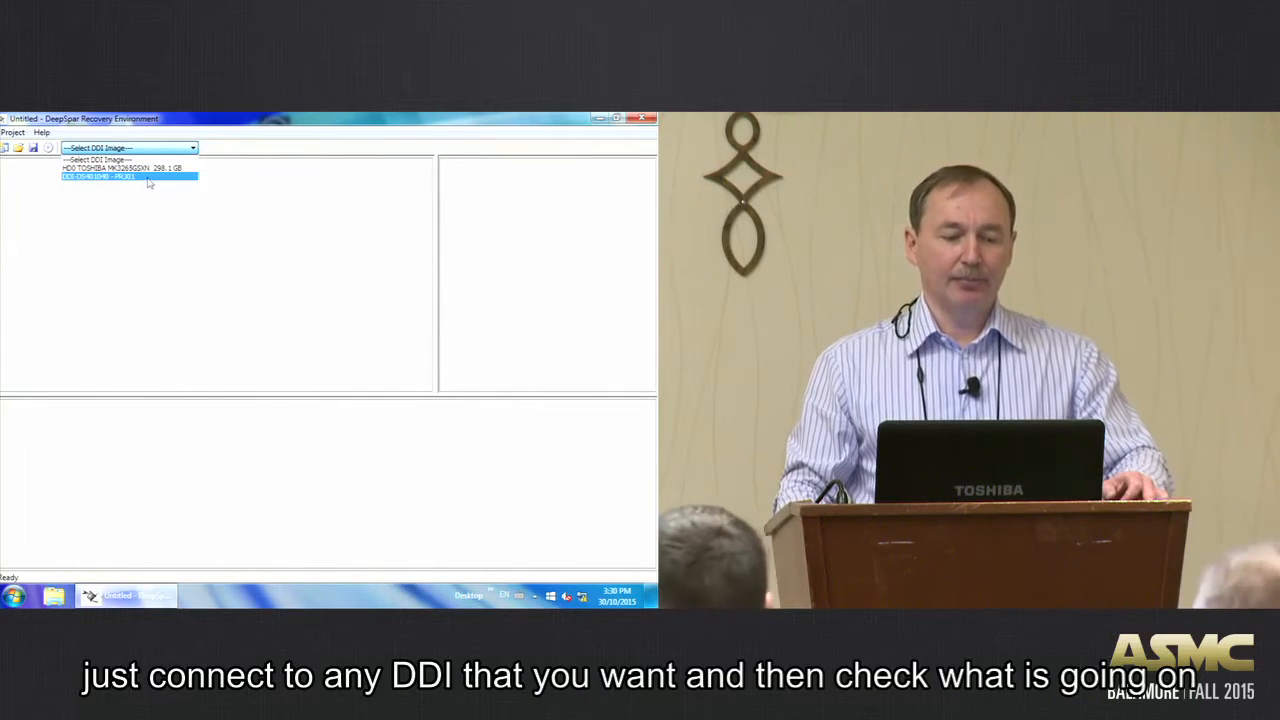
Connect to the new drive's DDI image so HardDrive appears in FSExplorer.
left_click(128, 184)
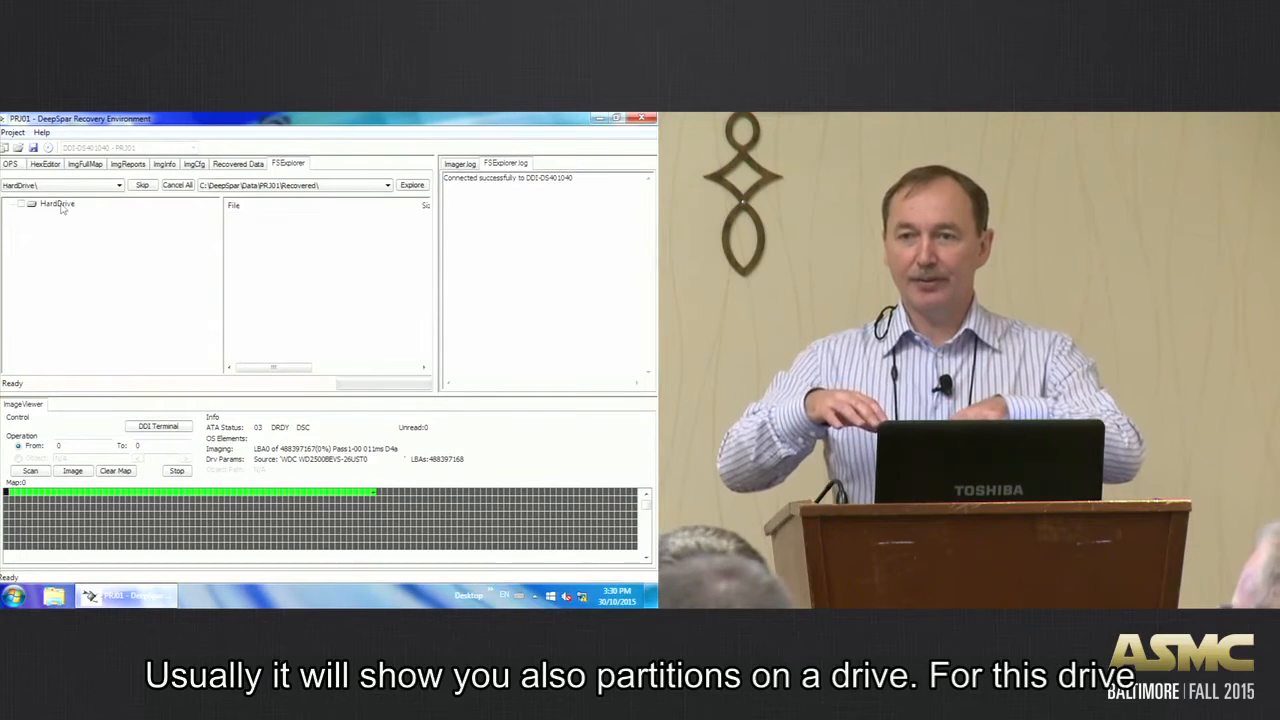
mouse_move(86, 222)
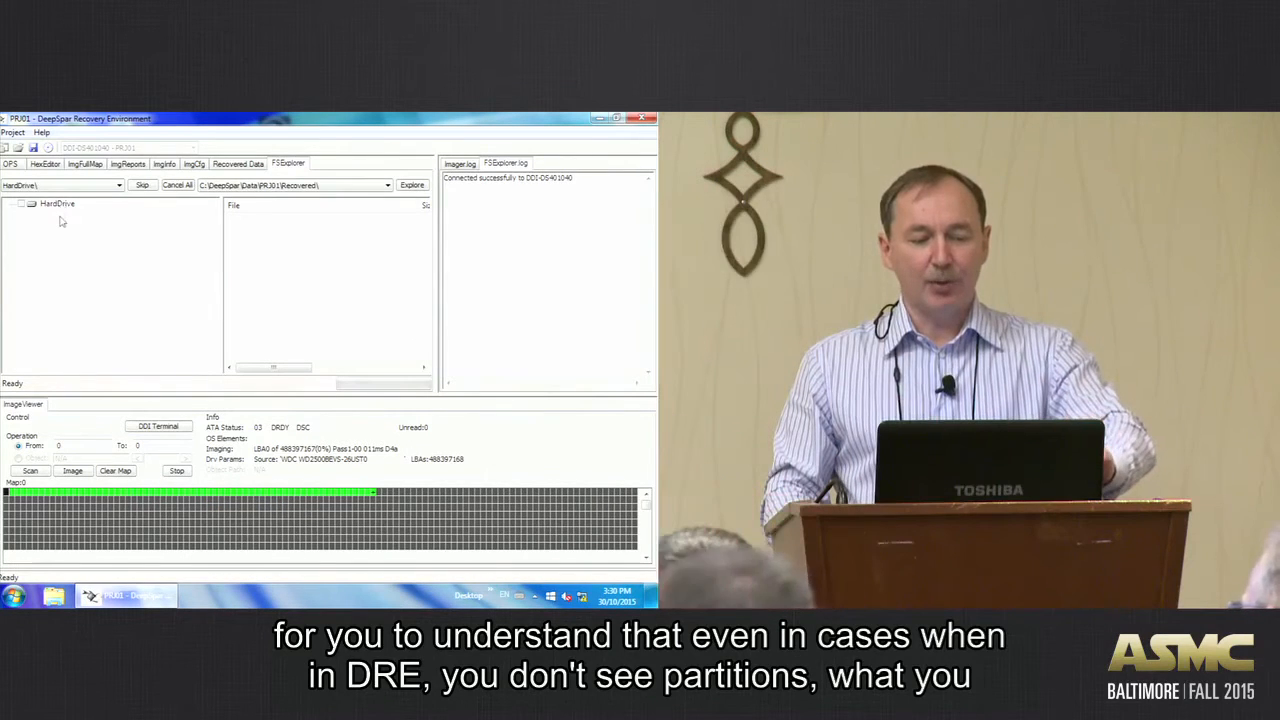
Run Search Partitions on HardDrive to reveal the lost partition beneath it.
right_click(56, 202)
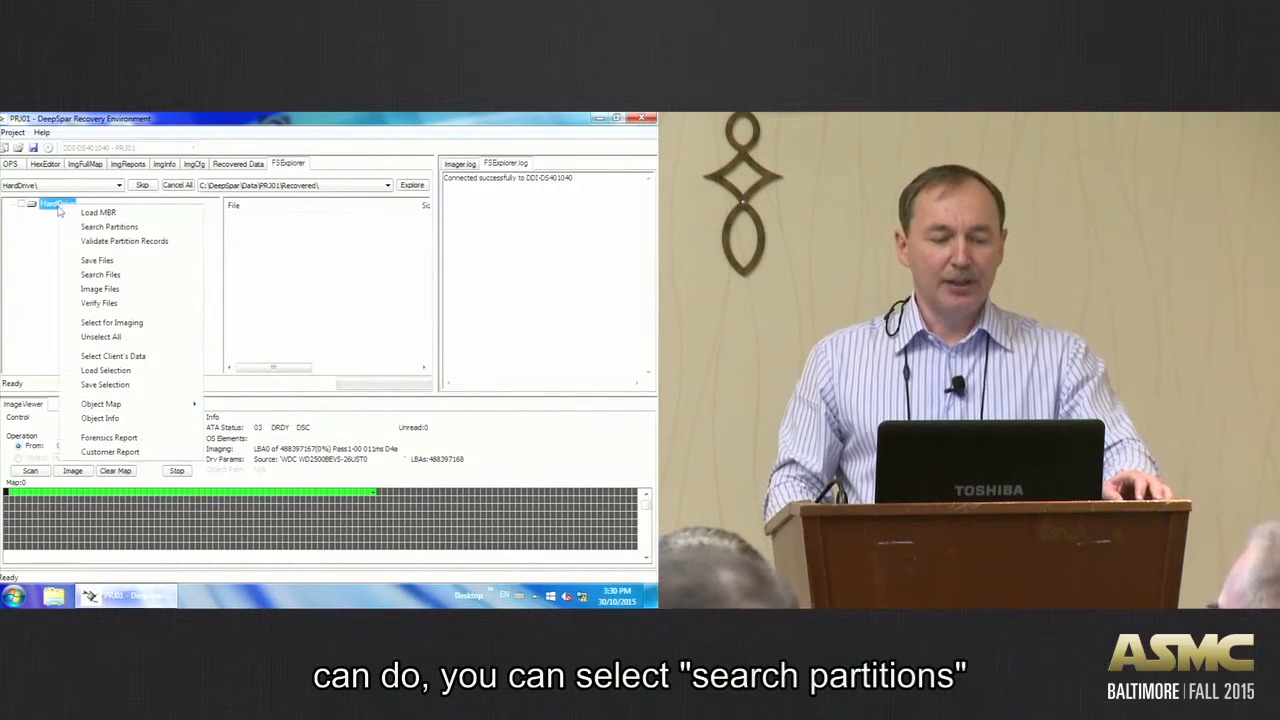
mouse_move(108, 228)
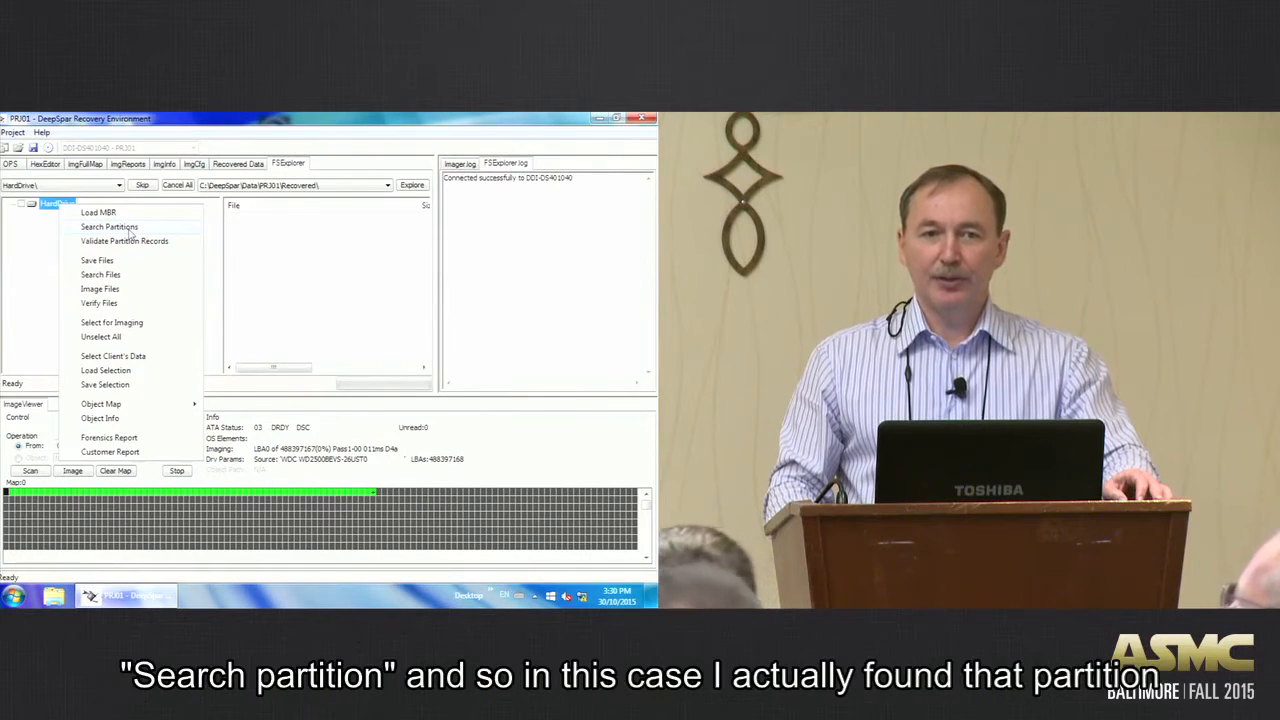
left_click(108, 228)
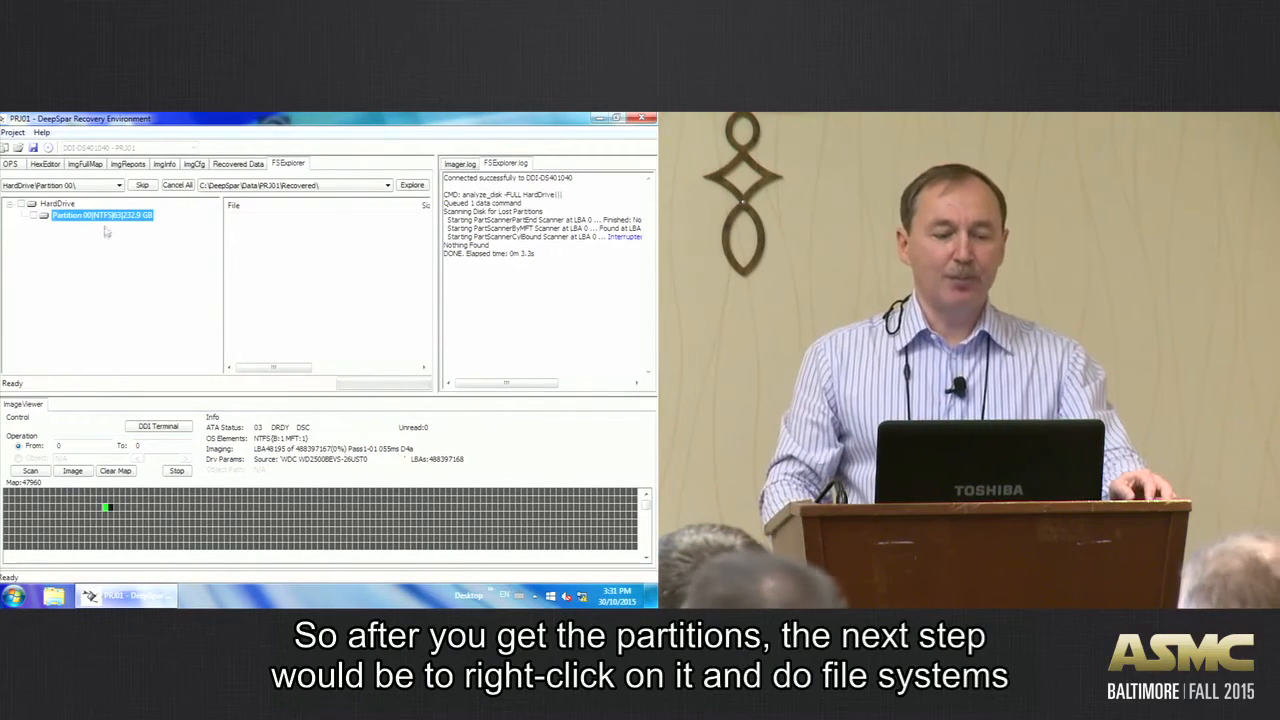
Scan the found partition's NTFS file system with the default scan settings.
right_click(100, 214)
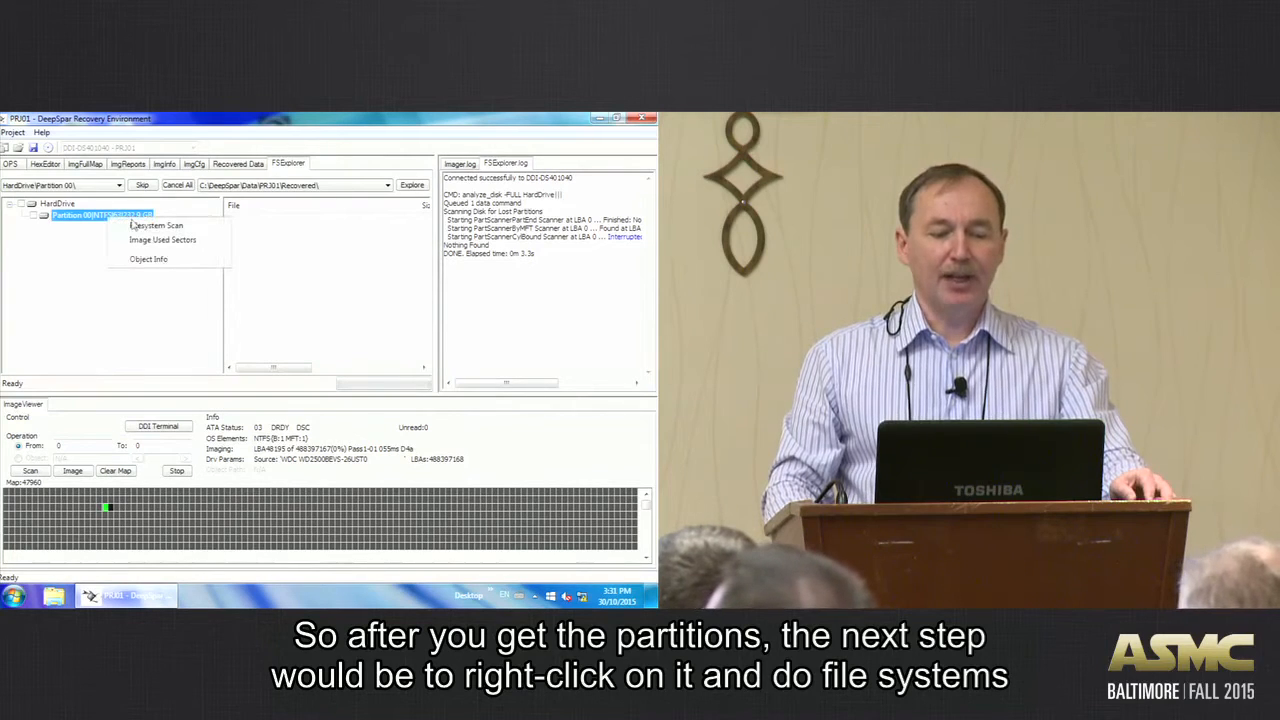
left_click(156, 224)
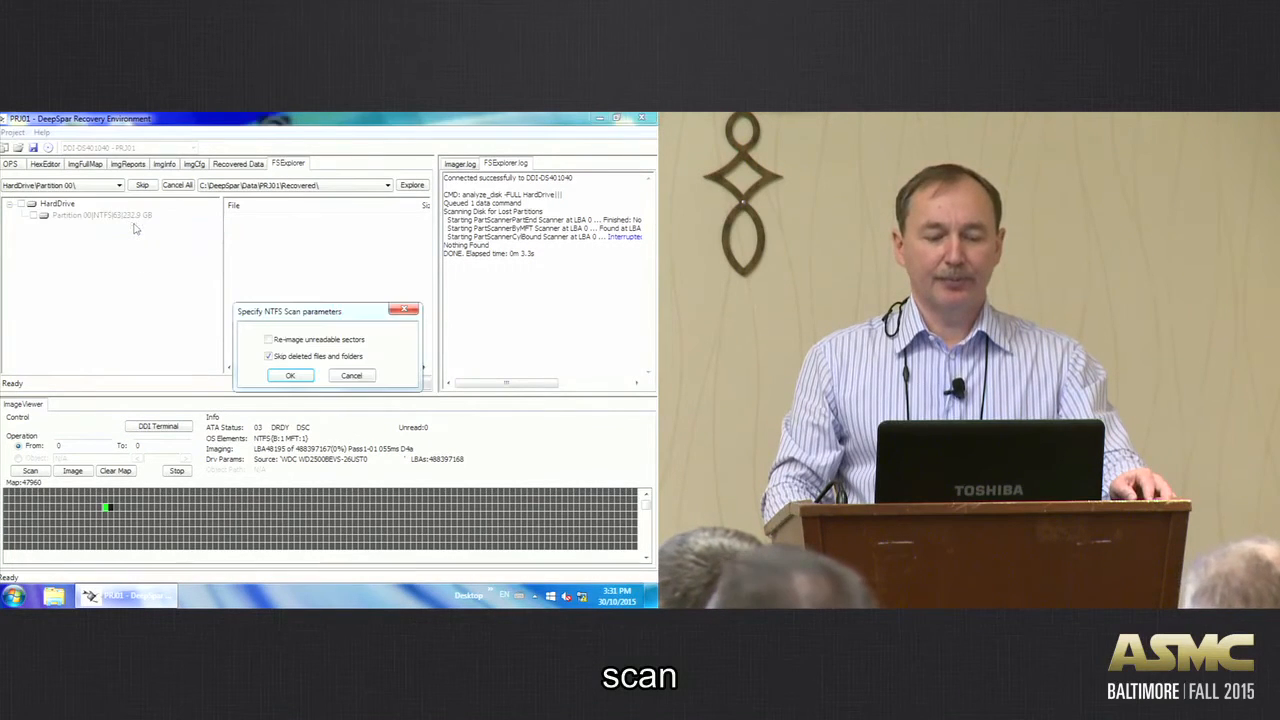
left_click(290, 376)
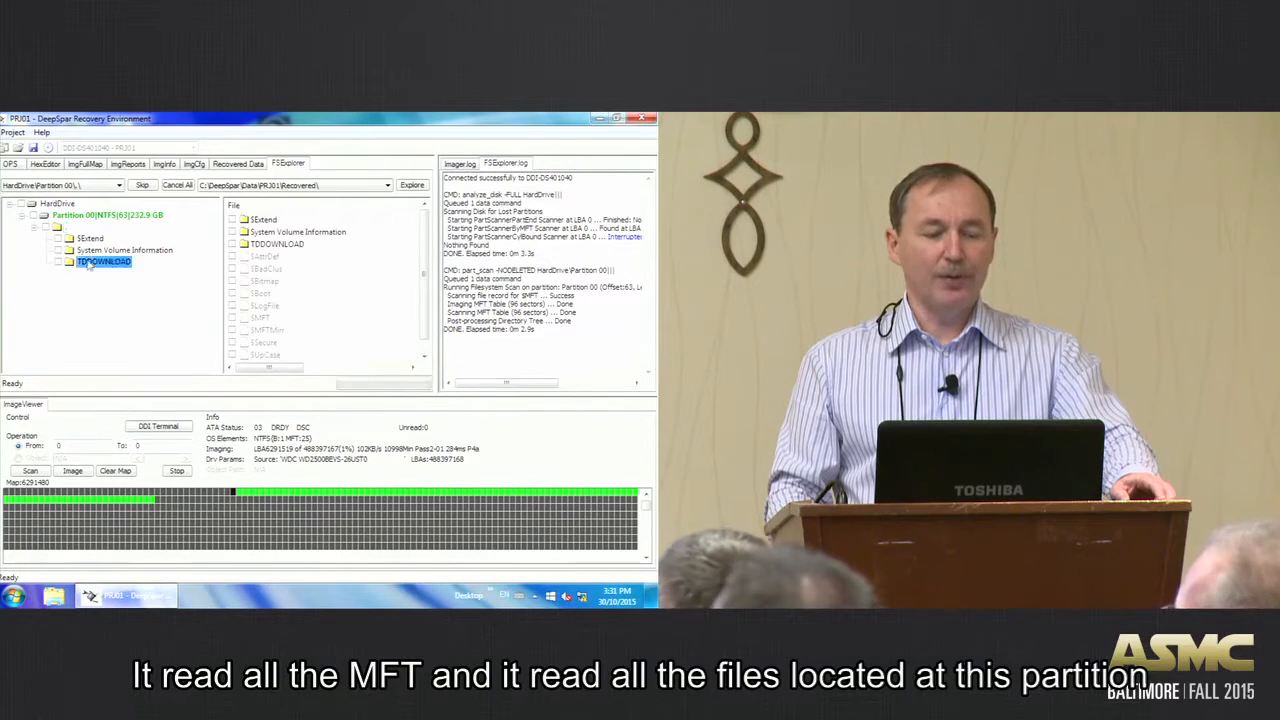
Browse into the TODOWNLOAD folder and widen the list to show recoverability.
double_click(104, 262)
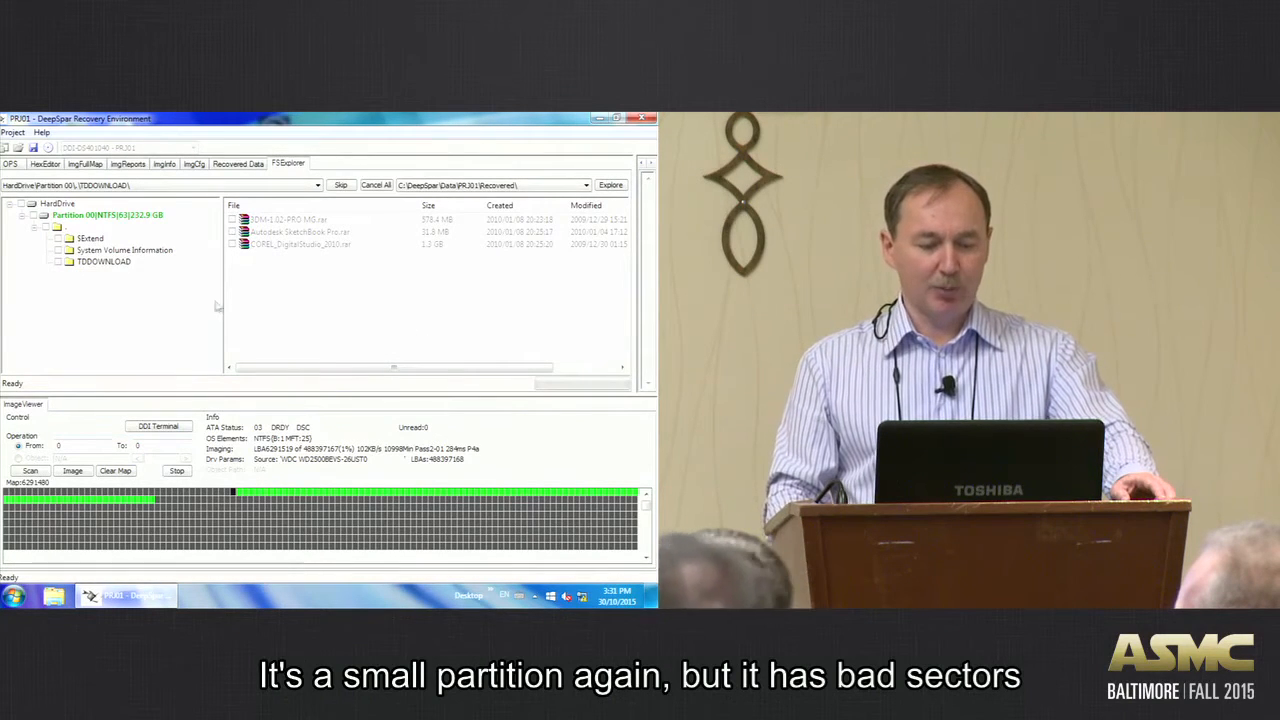
left_click(96, 262)
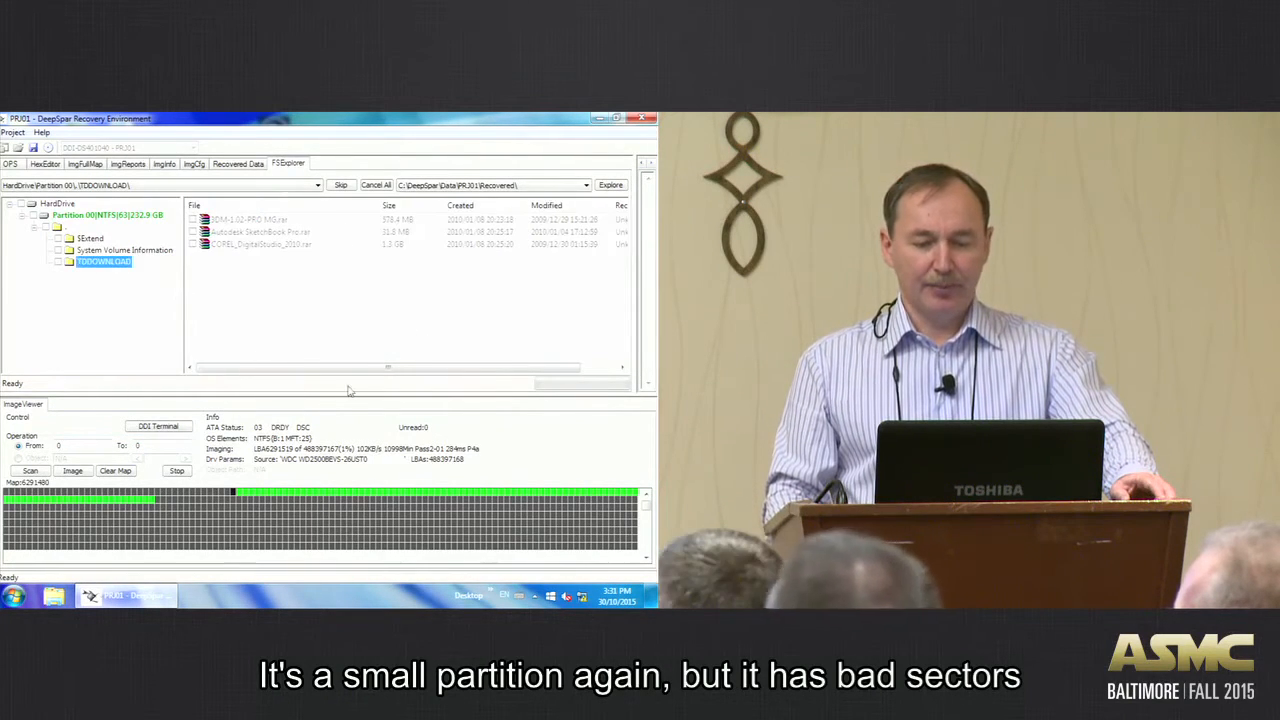
left_click_drag(376, 368, 424, 368)
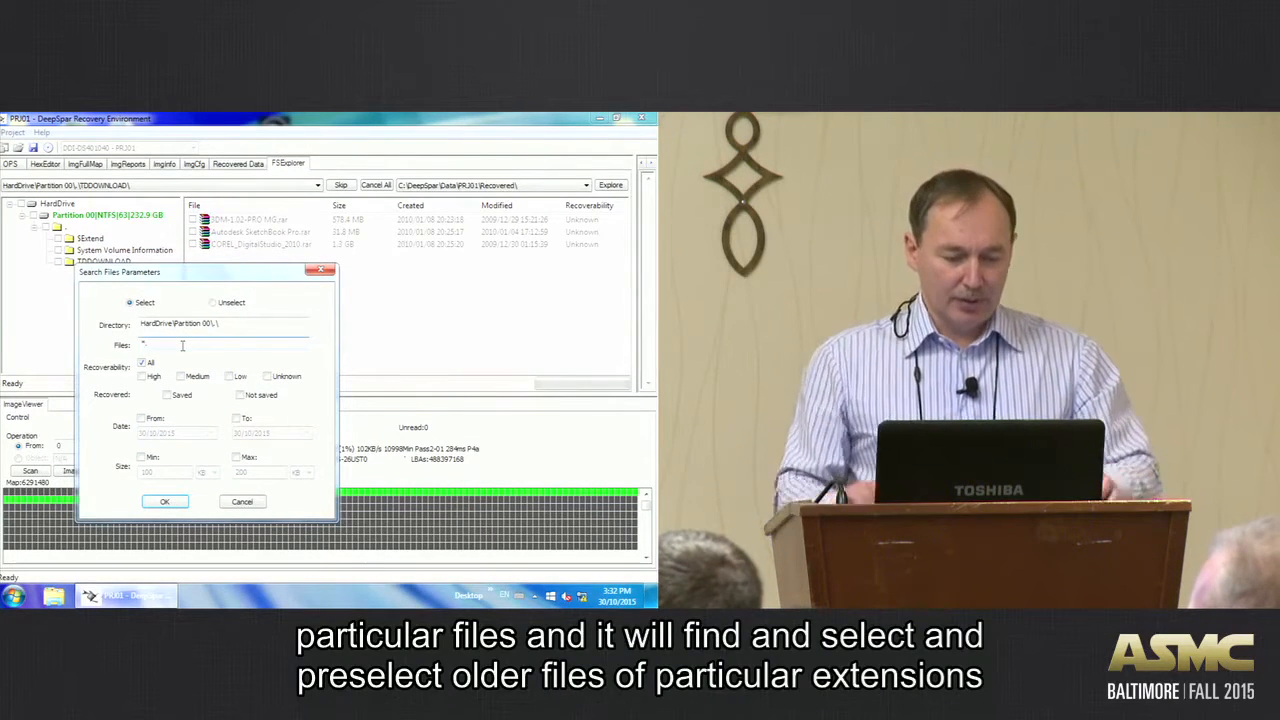
Search the partition for '.rar' files and view the three checked files in TODOWNLOAD.
type(".rar")
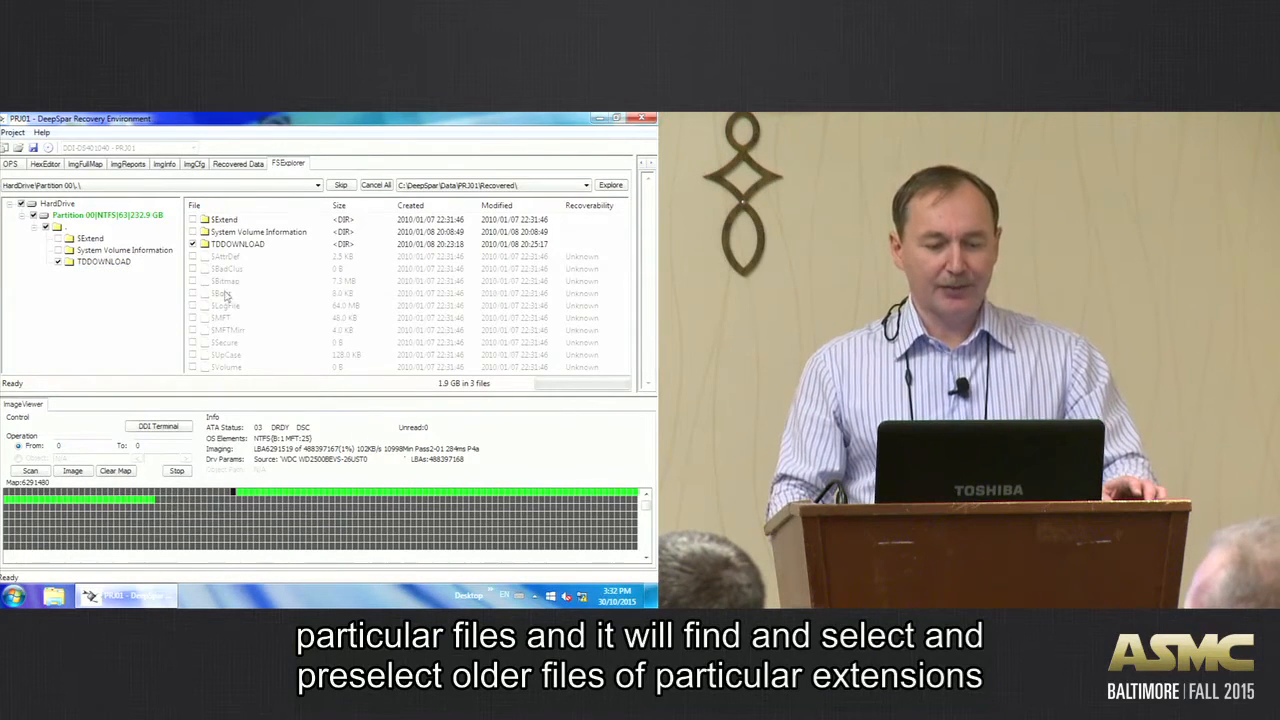
left_click(80, 264)
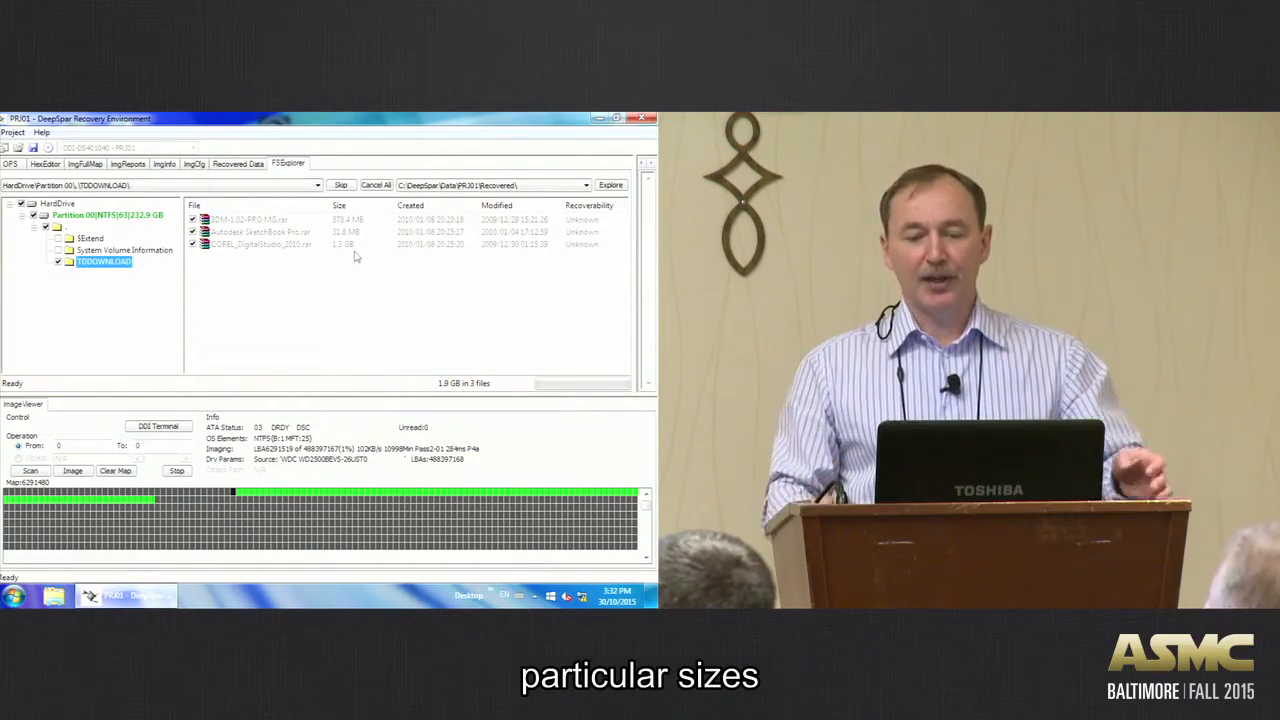
mouse_move(316, 322)
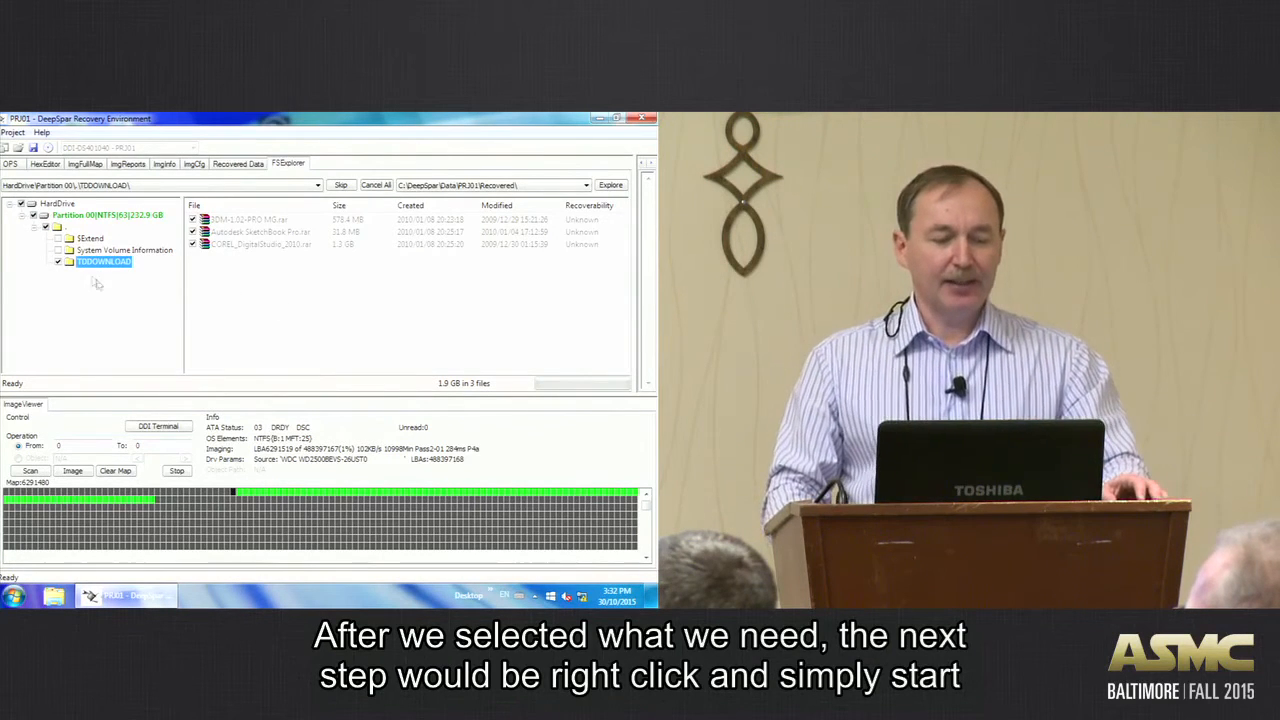
Image the selected files with the Image File by File option and start imaging.
right_click(88, 262)
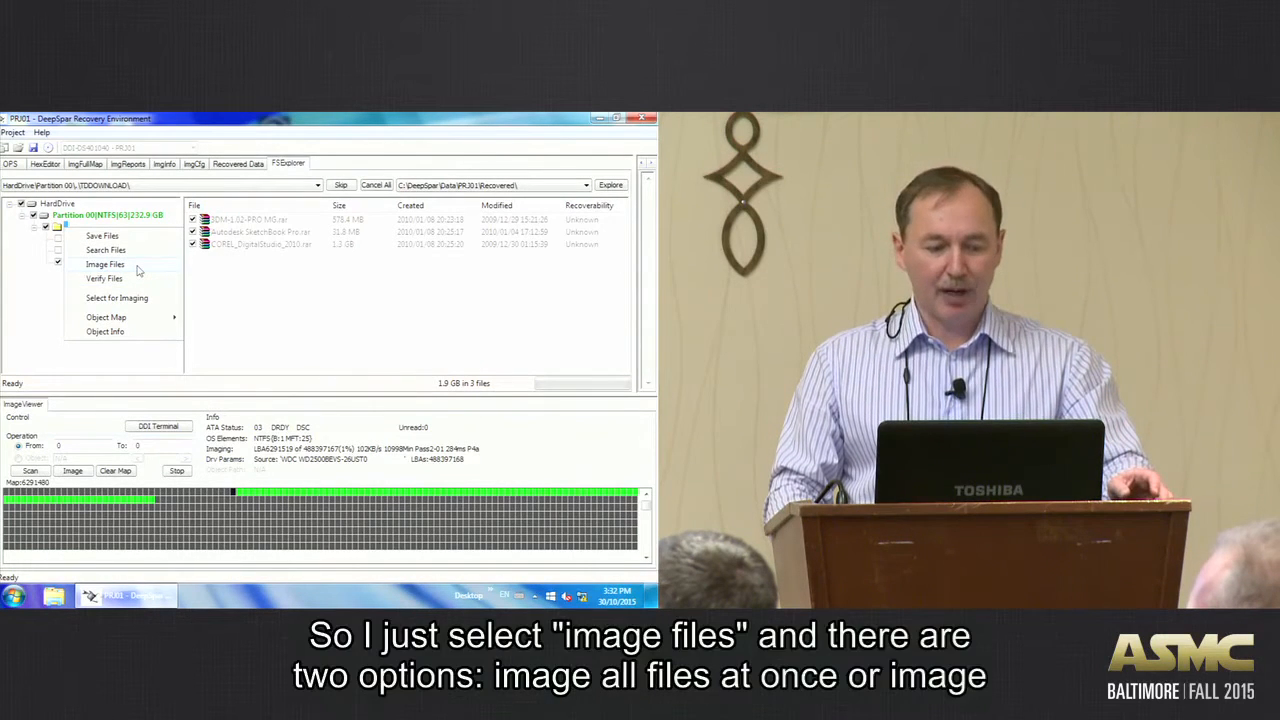
left_click(104, 264)
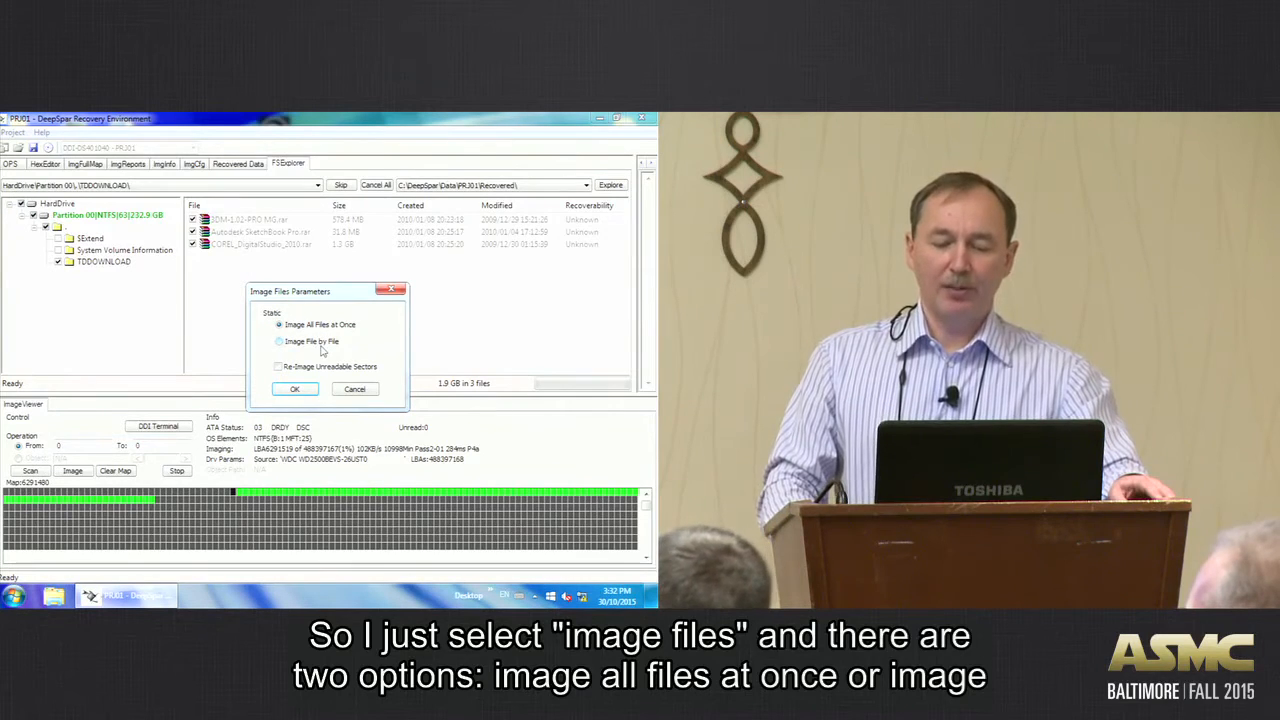
left_click(280, 324)
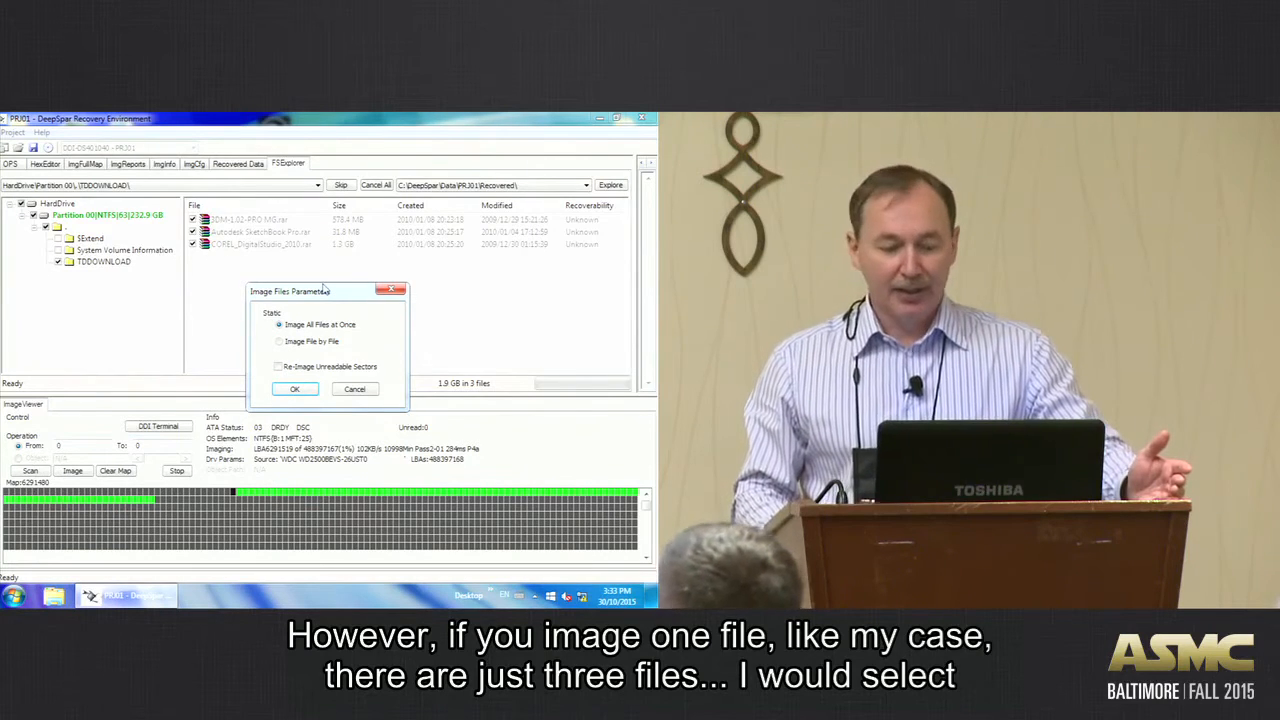
left_click(280, 340)
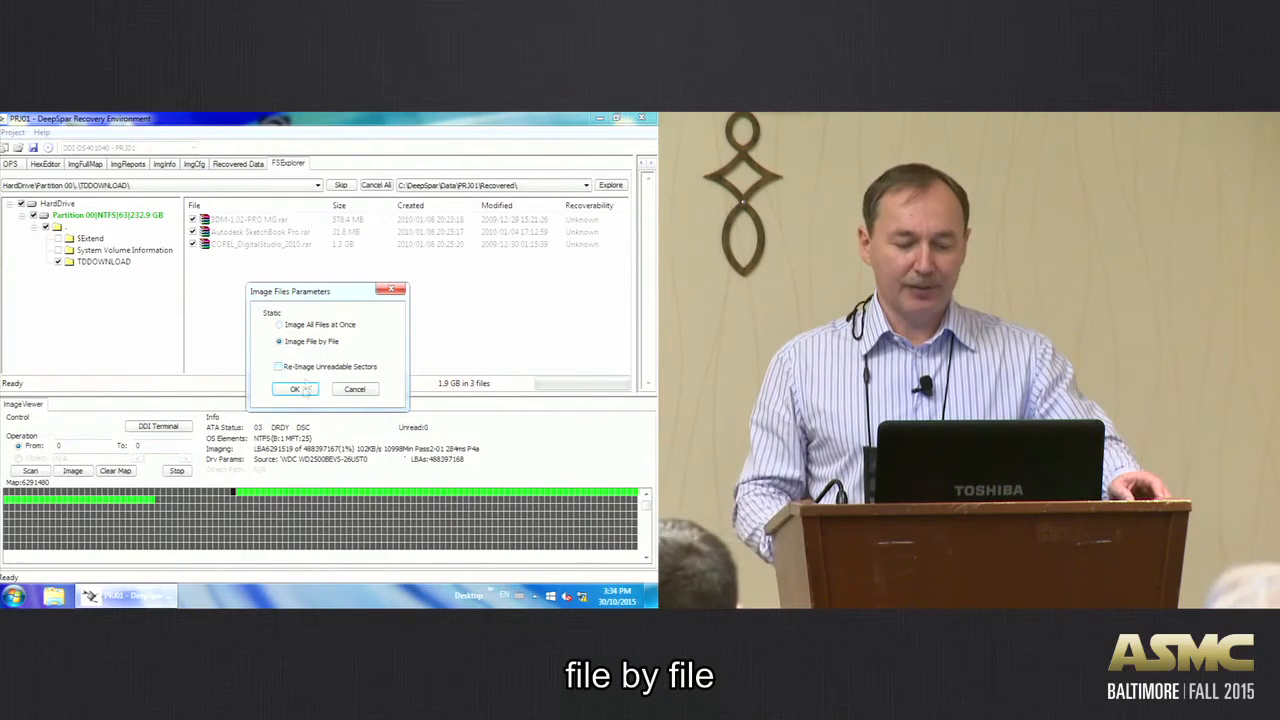
left_click(294, 388)
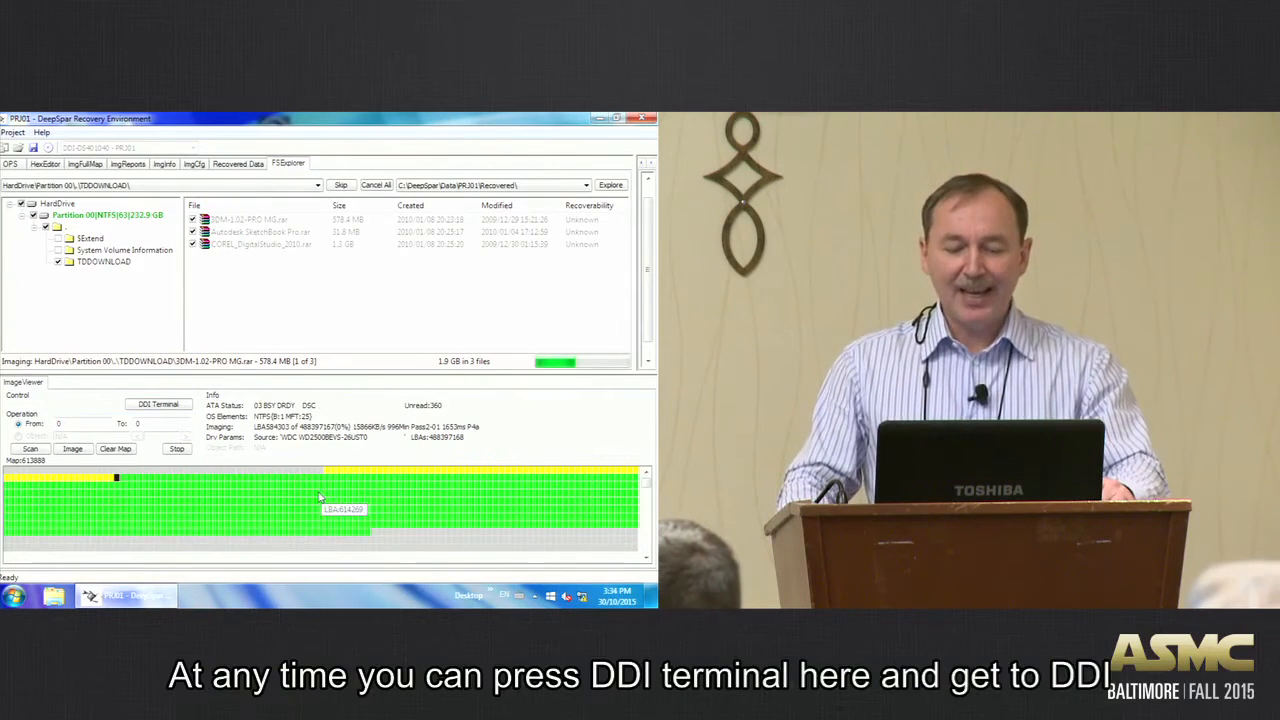
Switch to the DDI Terminal view while the first file's sectors are read.
left_click(158, 404)
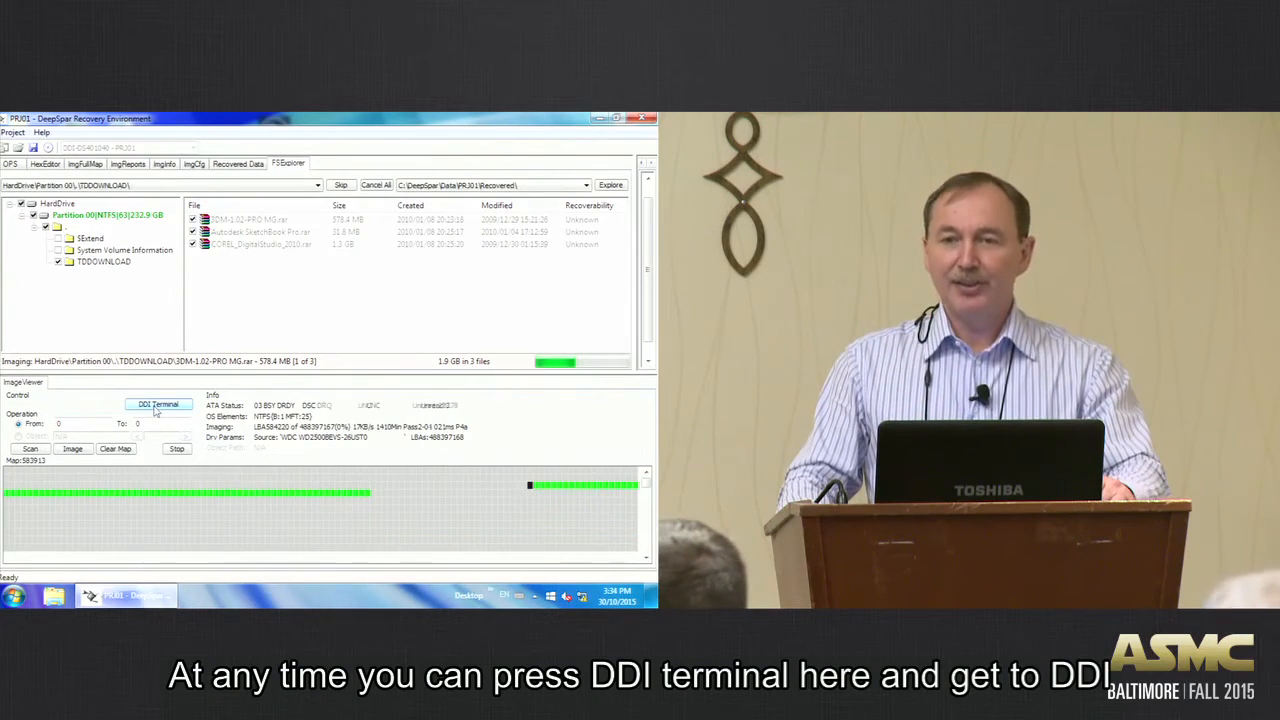
left_click(156, 404)
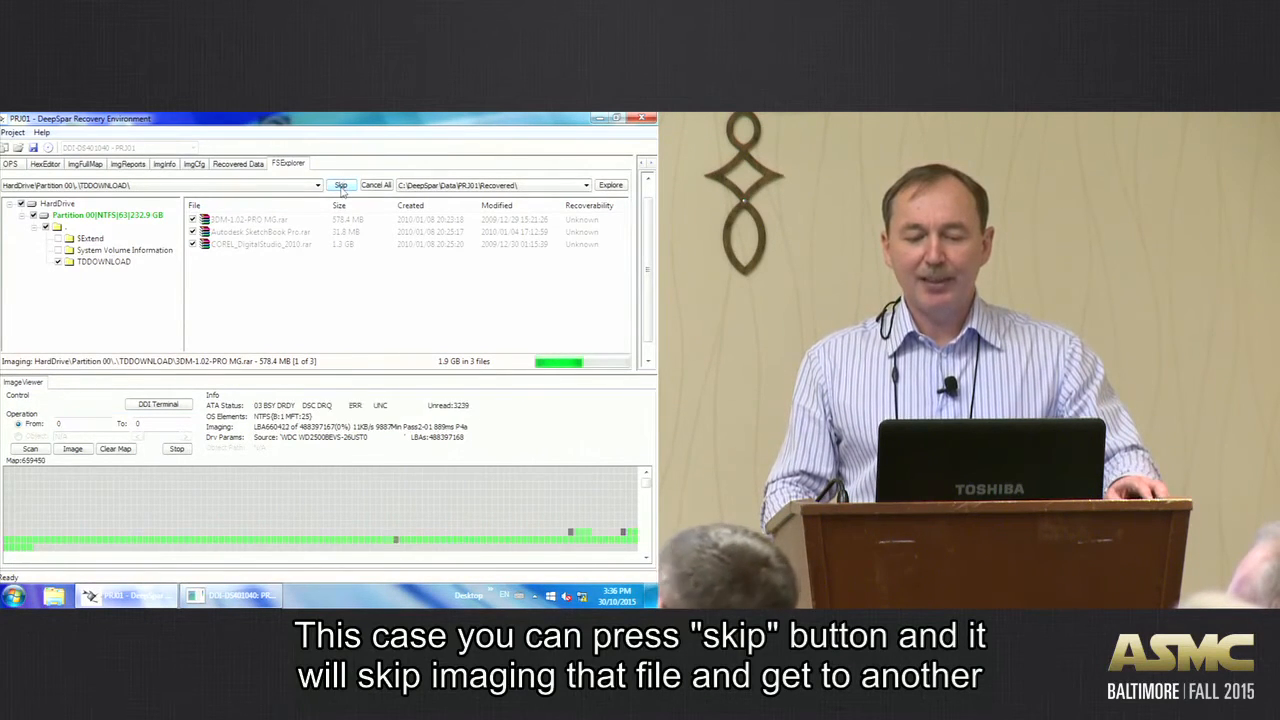
Skip the first file so imaging moves on to Autodesk SketchBook Pro.
left_click(340, 184)
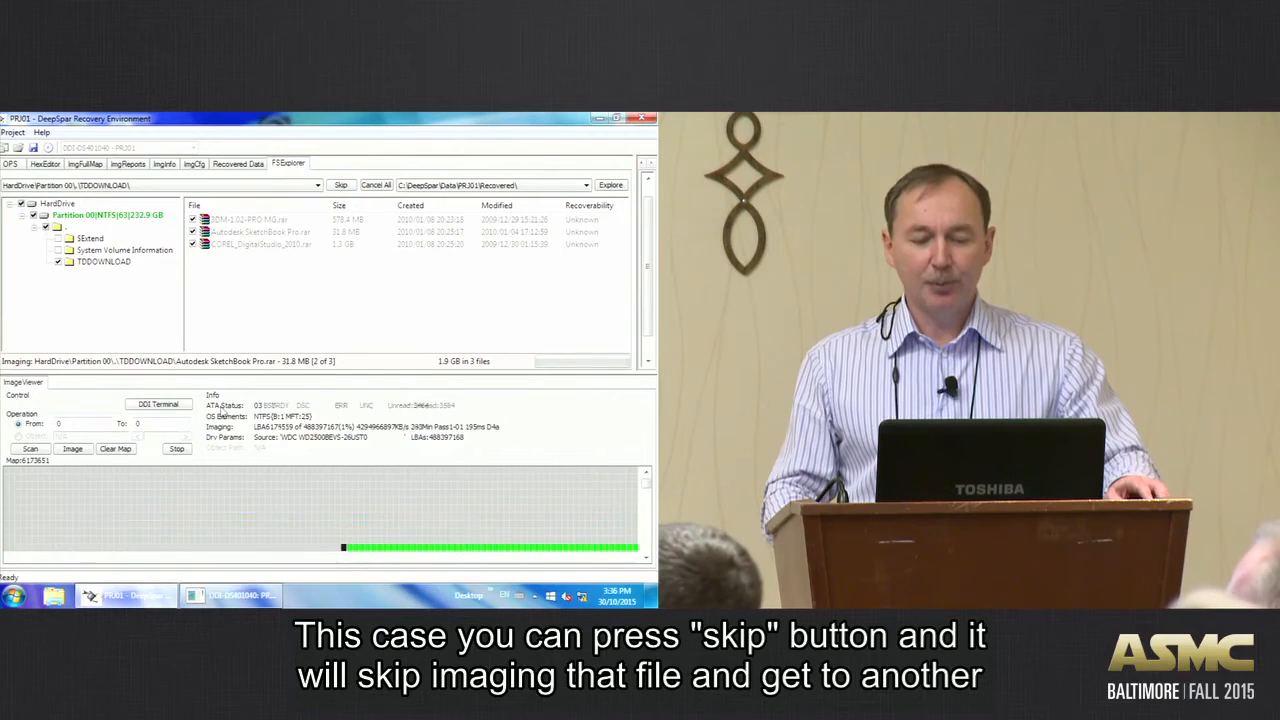